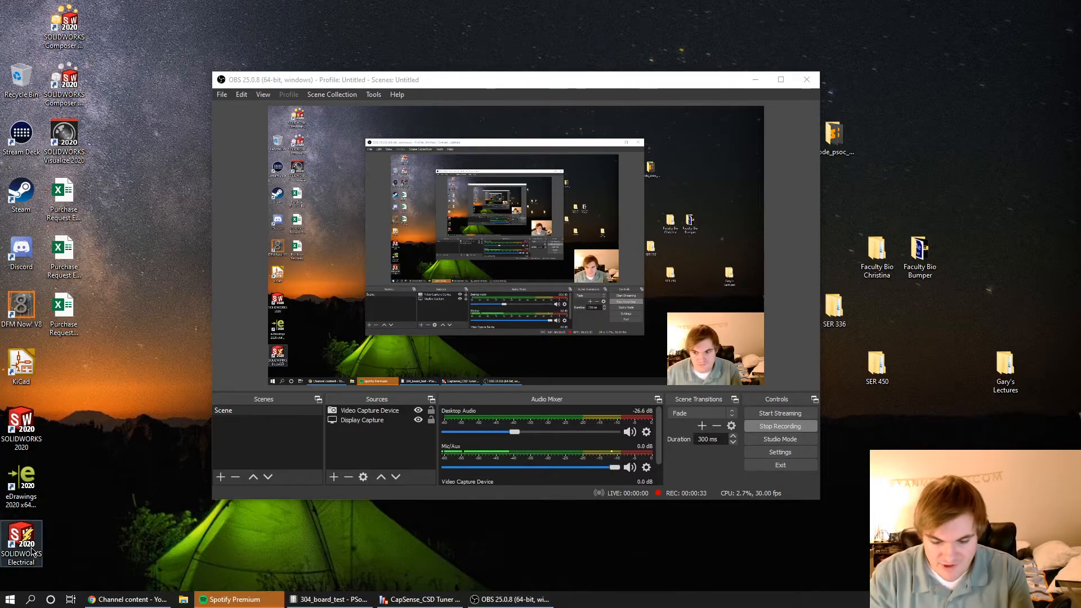
Step: Create the ledflash project for a PSoC 5LP device from the empty schematic template
{"action": "left_click", "coordinate": [501, 598]}
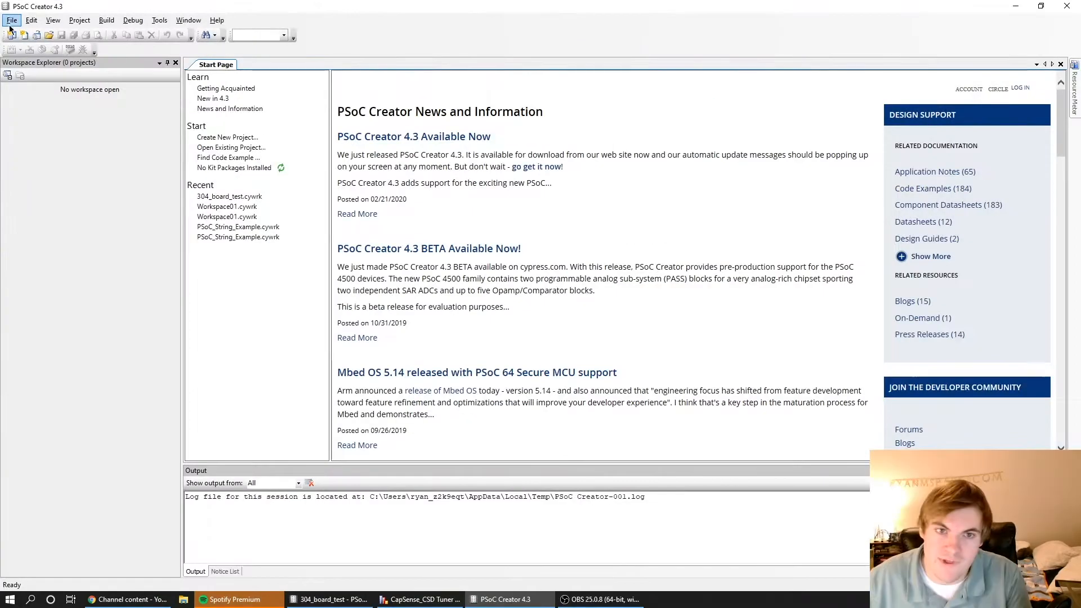
{"action": "left_click", "coordinate": [227, 137]}
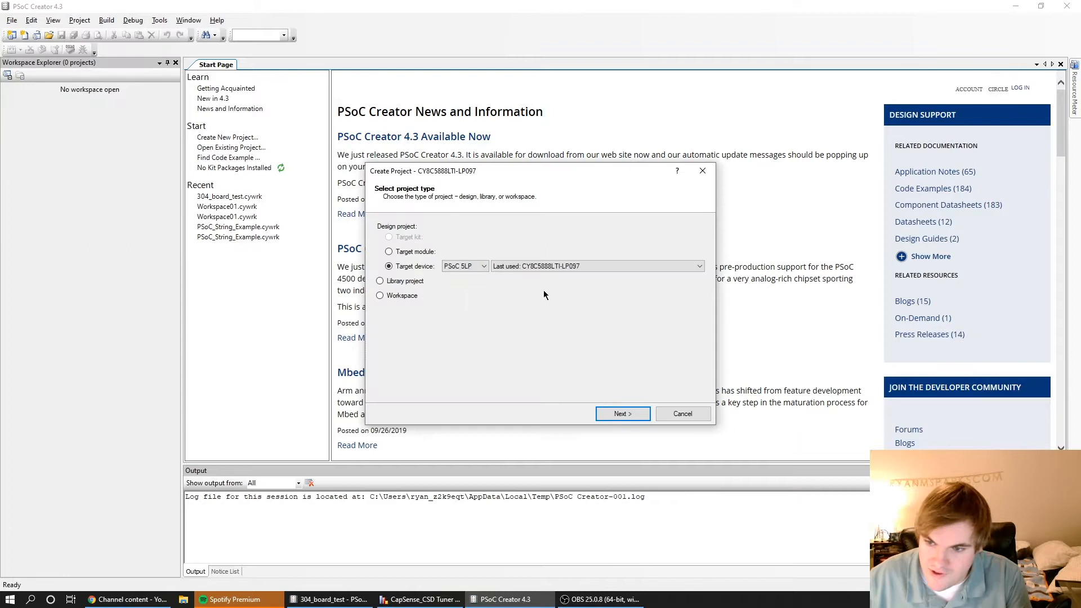
{"action": "left_click", "coordinate": [596, 267]}
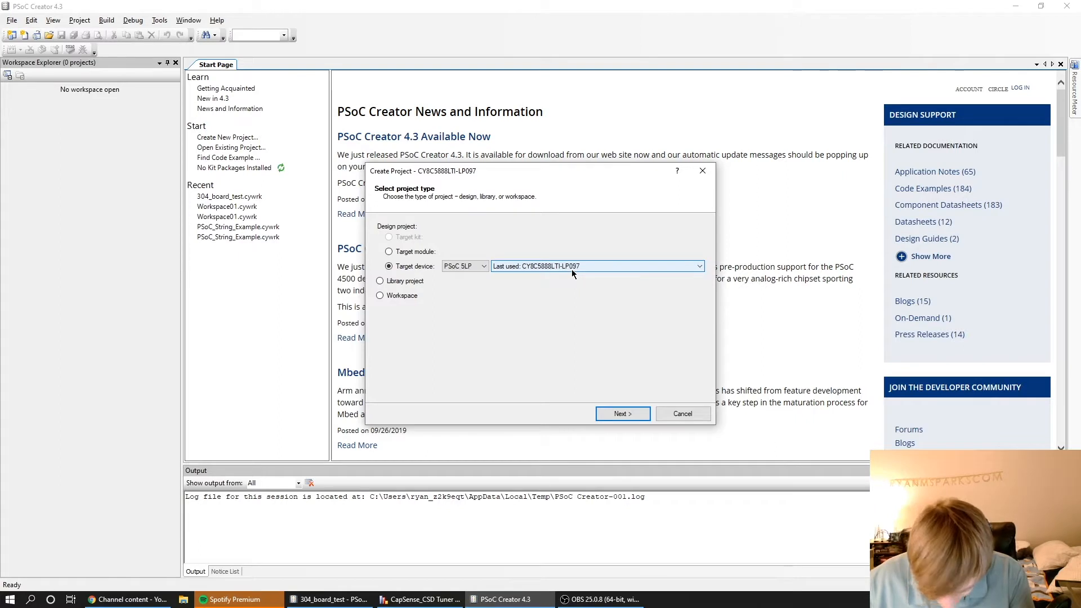
{"action": "left_click", "coordinate": [621, 414]}
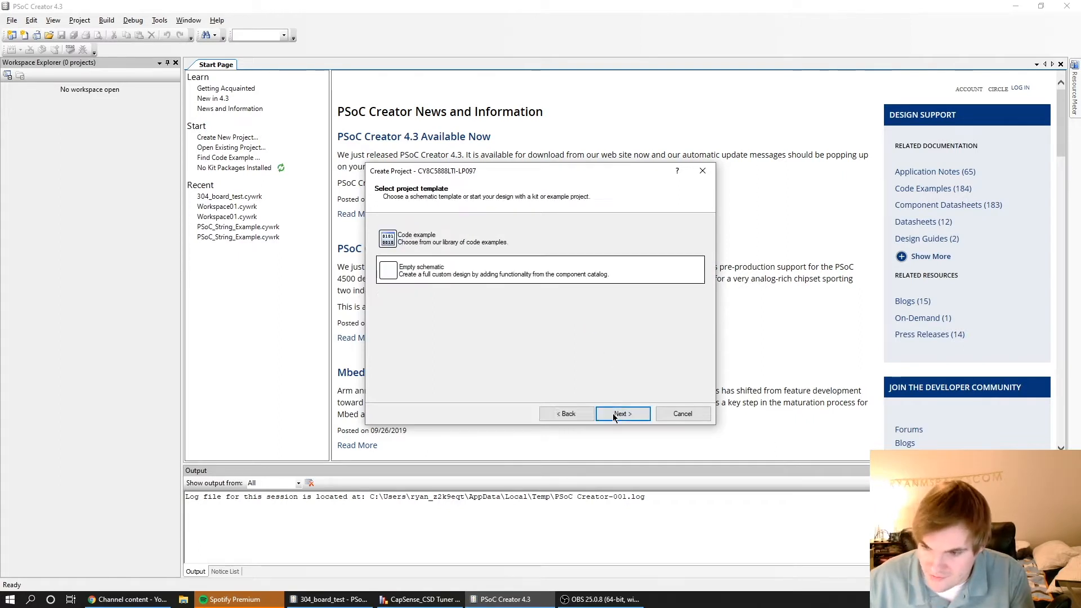
{"action": "left_click", "coordinate": [621, 413]}
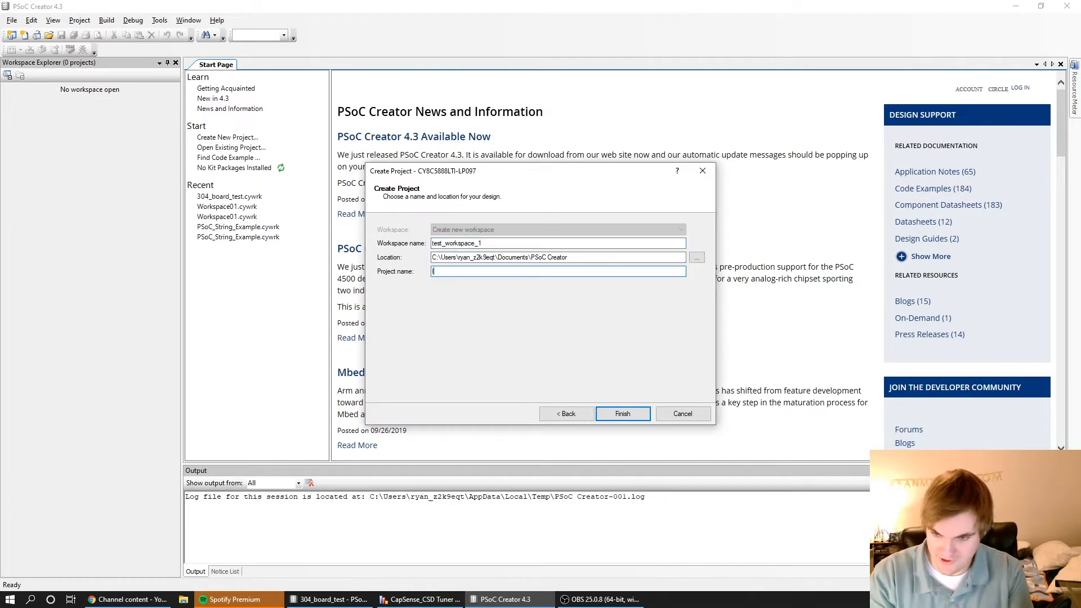
{"action": "left_click", "coordinate": [621, 414]}
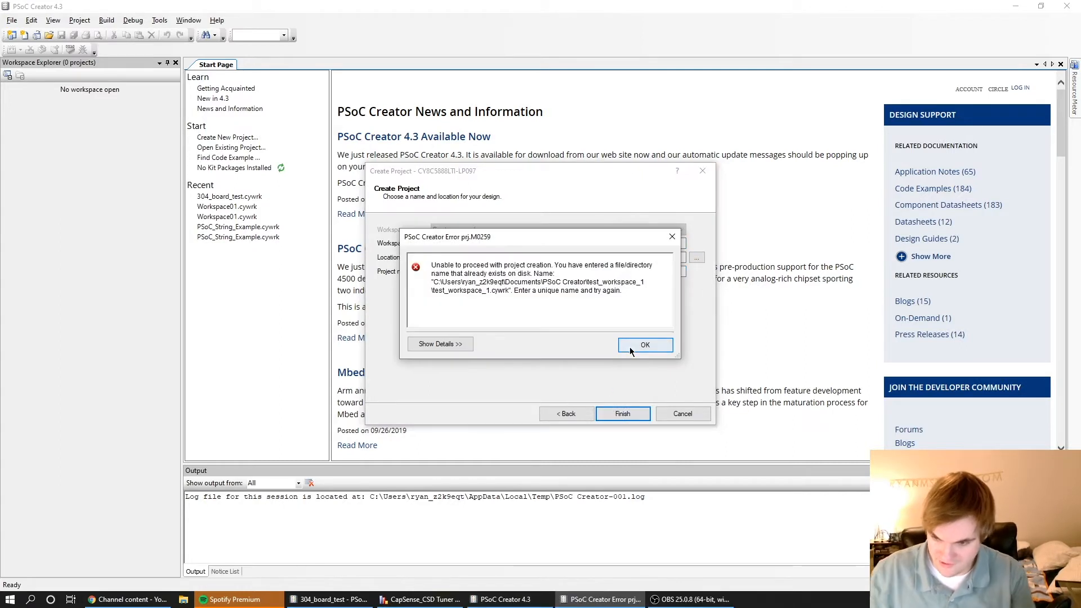
{"action": "left_click", "coordinate": [645, 345]}
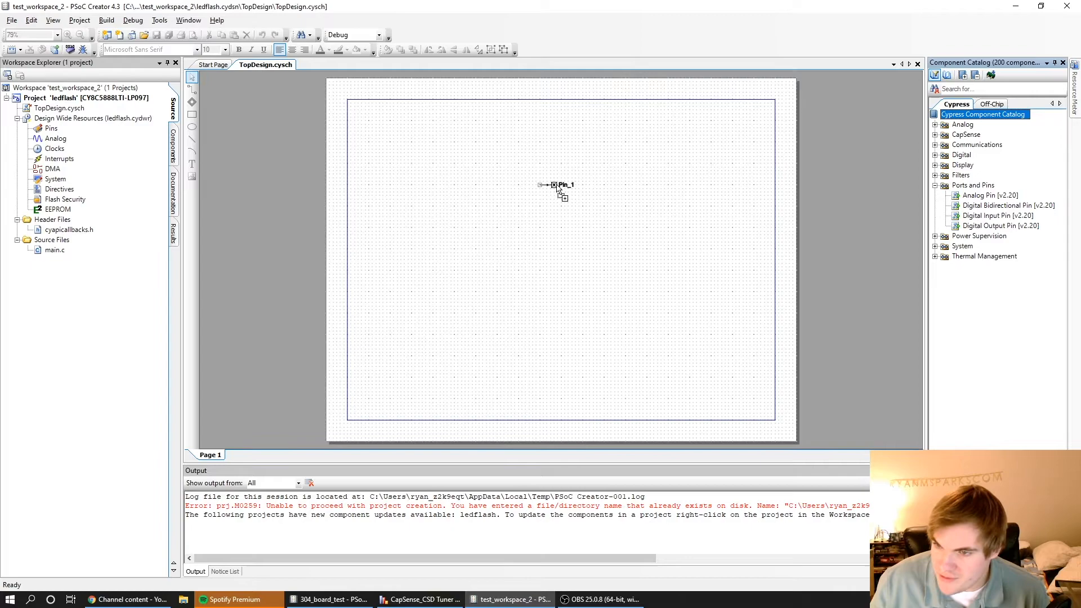
Step: Rename Pin_1 to LED and turn off its HW connection
{"action": "double_click", "coordinate": [562, 185]}
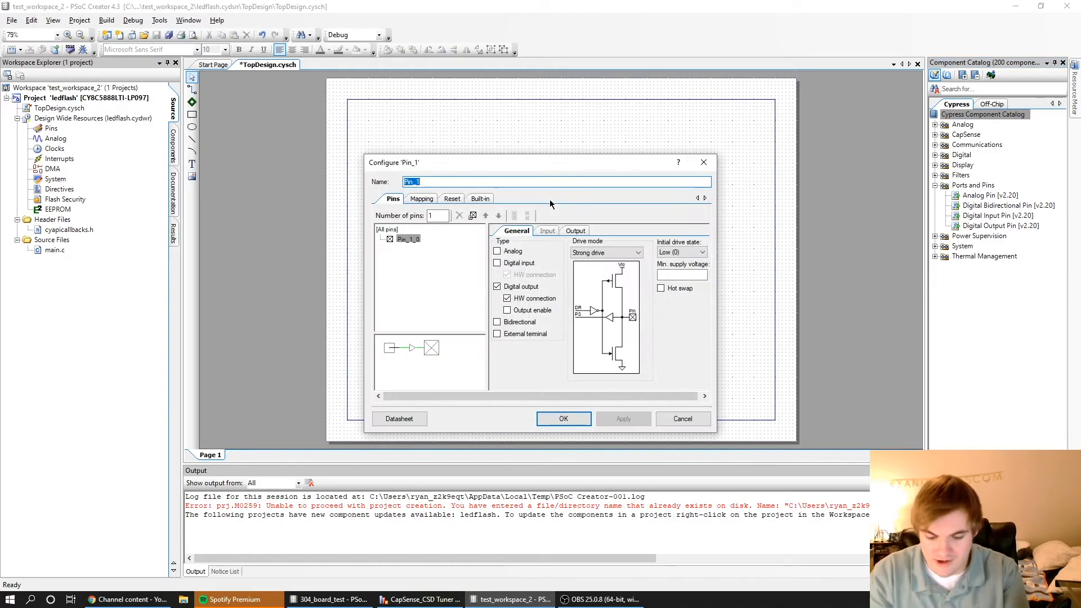
{"action": "type", "text": "LED"}
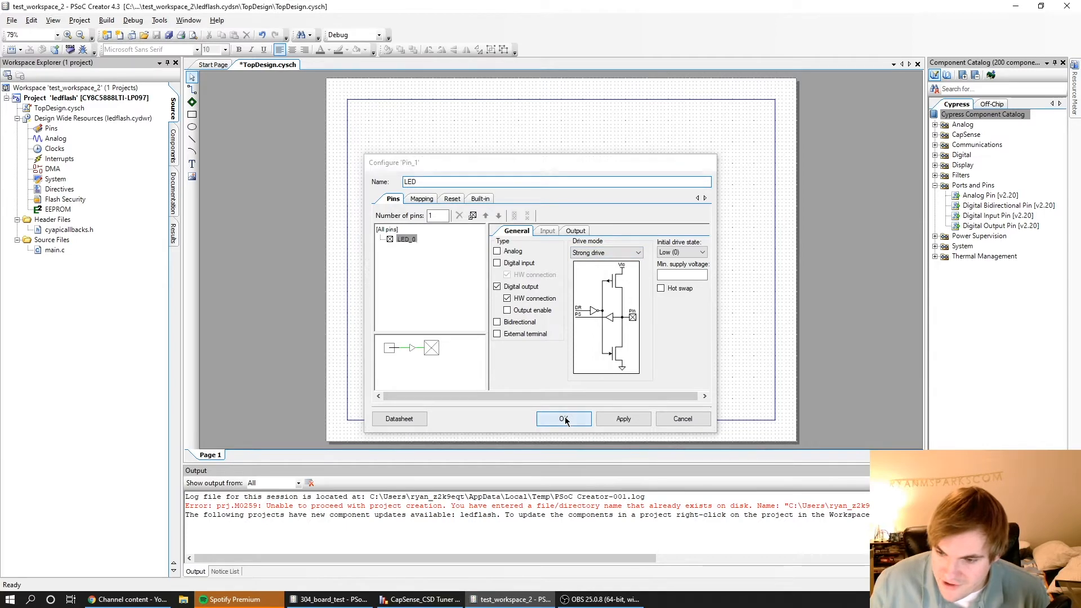
{"action": "left_click", "coordinate": [563, 418]}
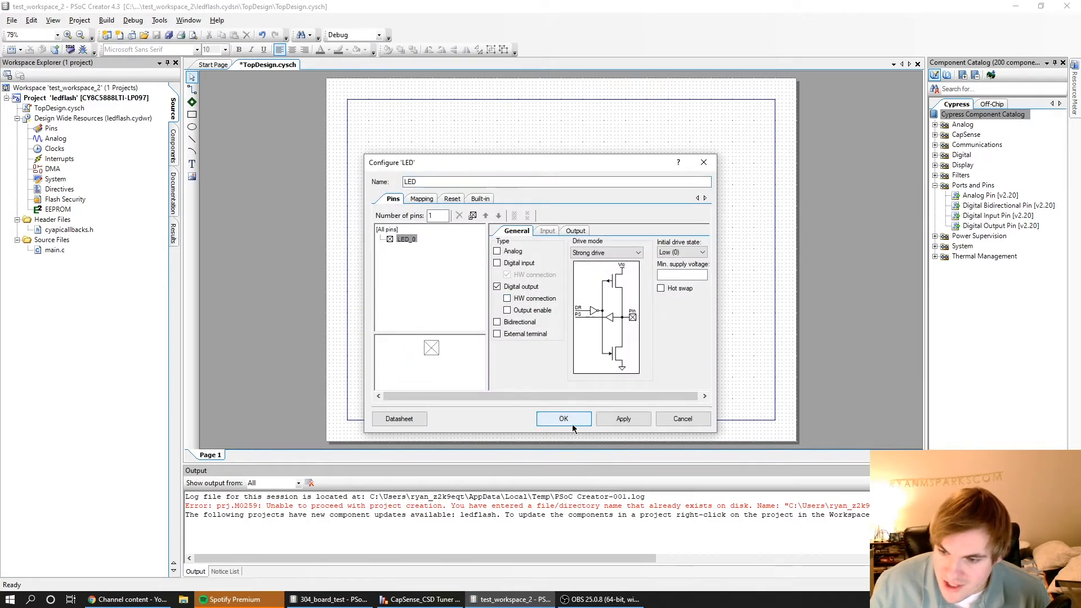
{"action": "left_click", "coordinate": [562, 418]}
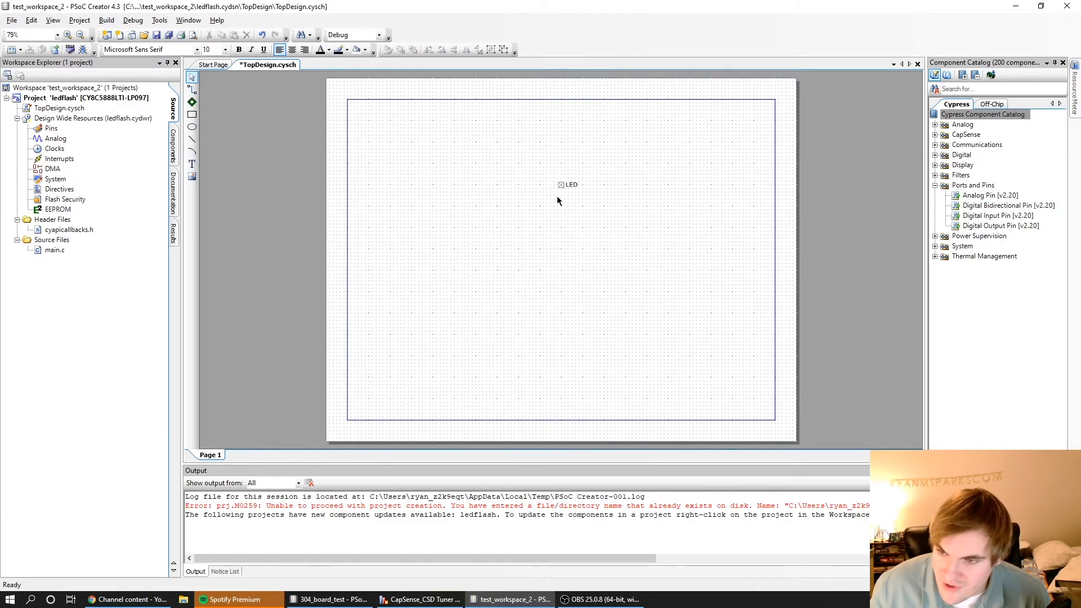
{"action": "mouse_move", "coordinate": [281, 137]}
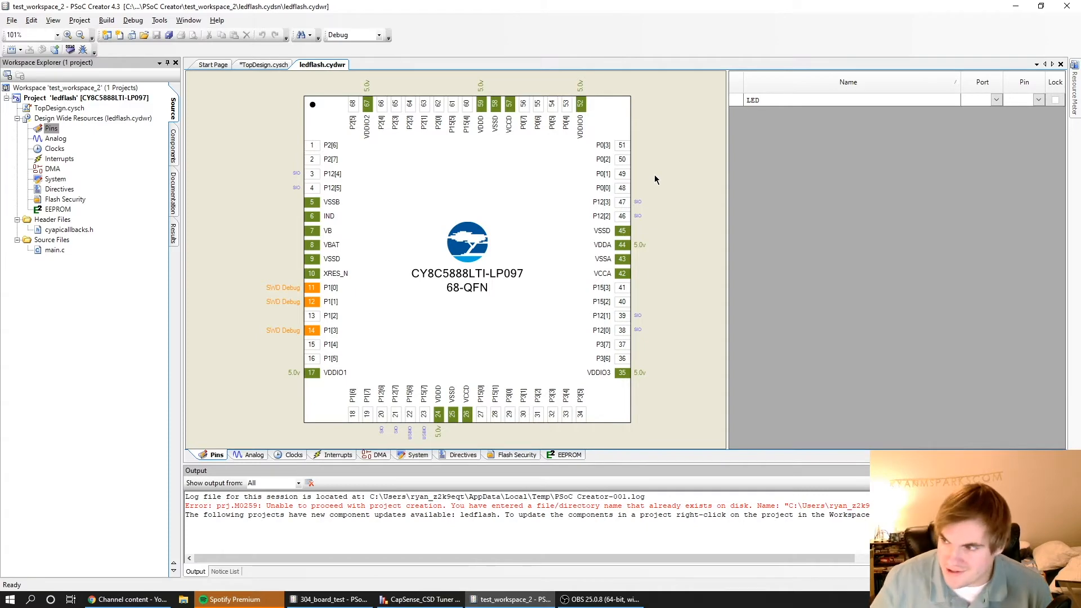
Step: Assign LED to port P2[1], build ledflash, and open main.c
{"action": "left_click", "coordinate": [996, 100]}
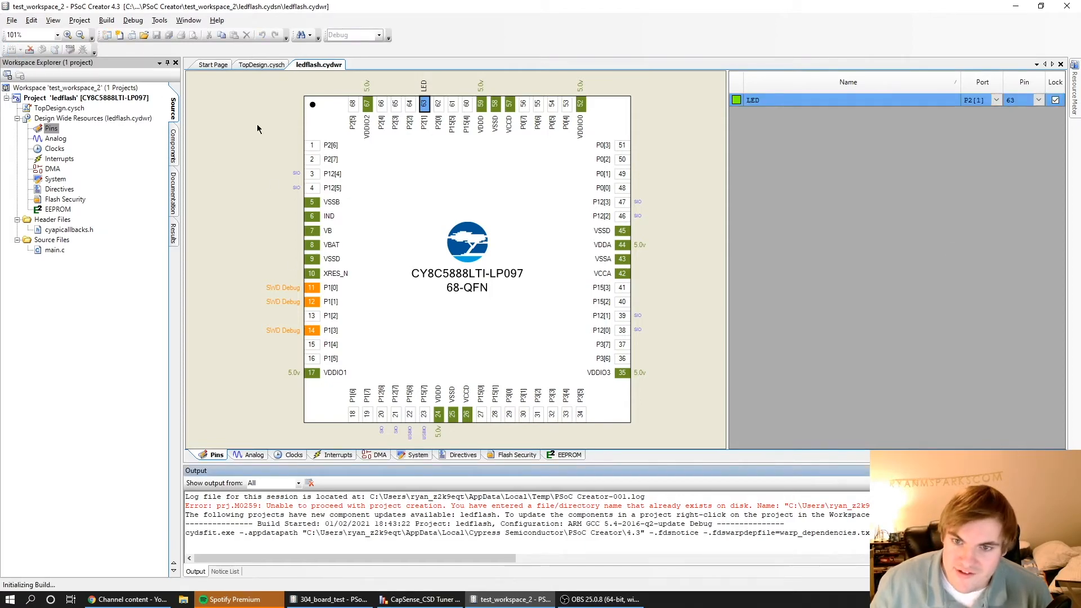
{"action": "left_click", "coordinate": [261, 64]}
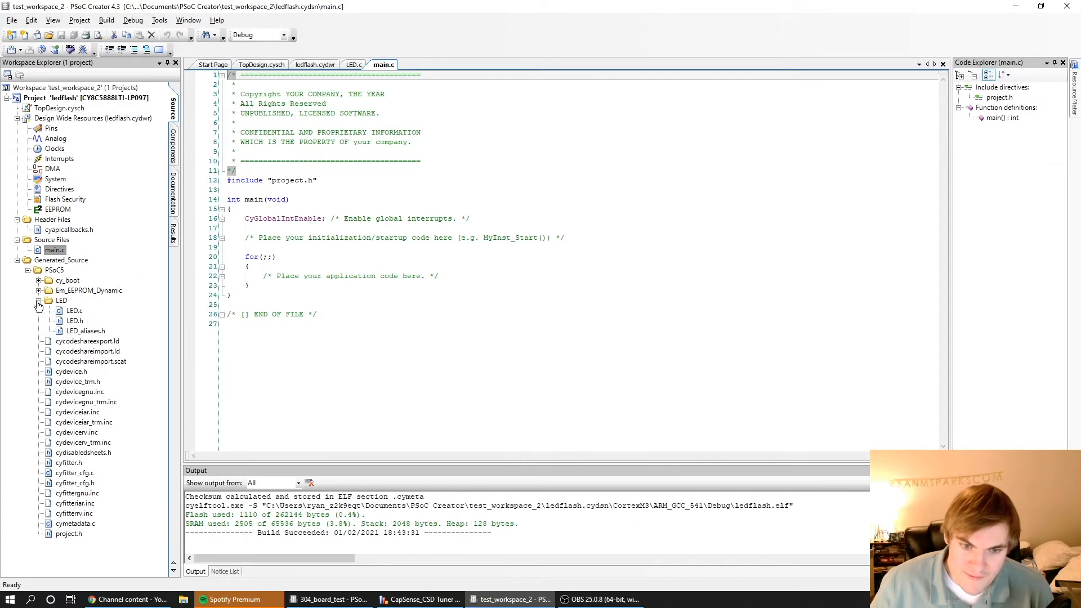
{"action": "left_click", "coordinate": [39, 304]}
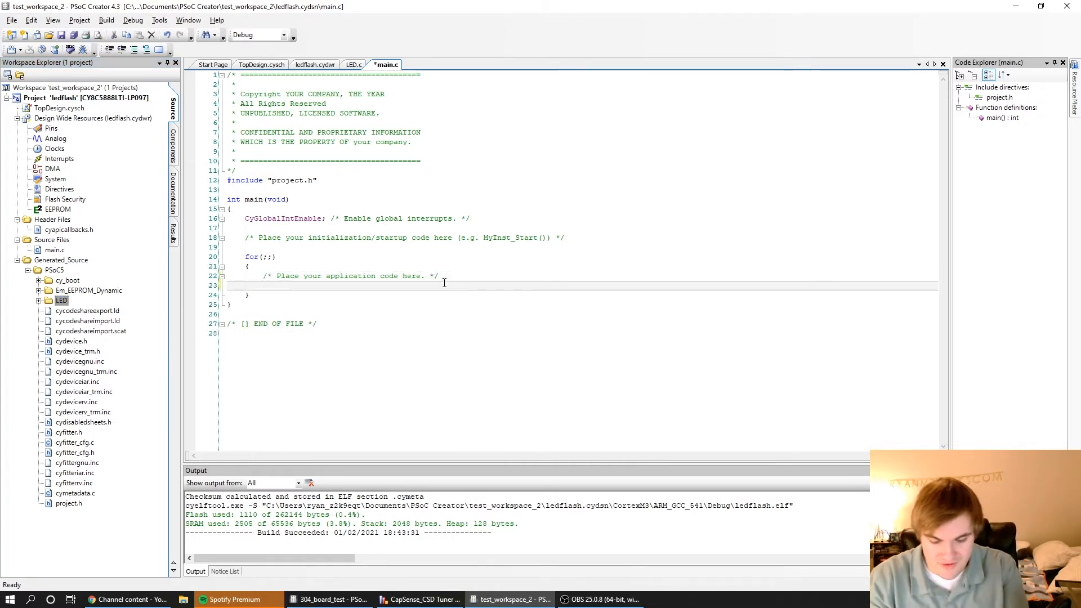
Step: Add LED_Write(1); CyDelay(1000); LED_Write(0); CyDelay(1000); inside the for(;;) loop
{"action": "type", "text": "LED"}
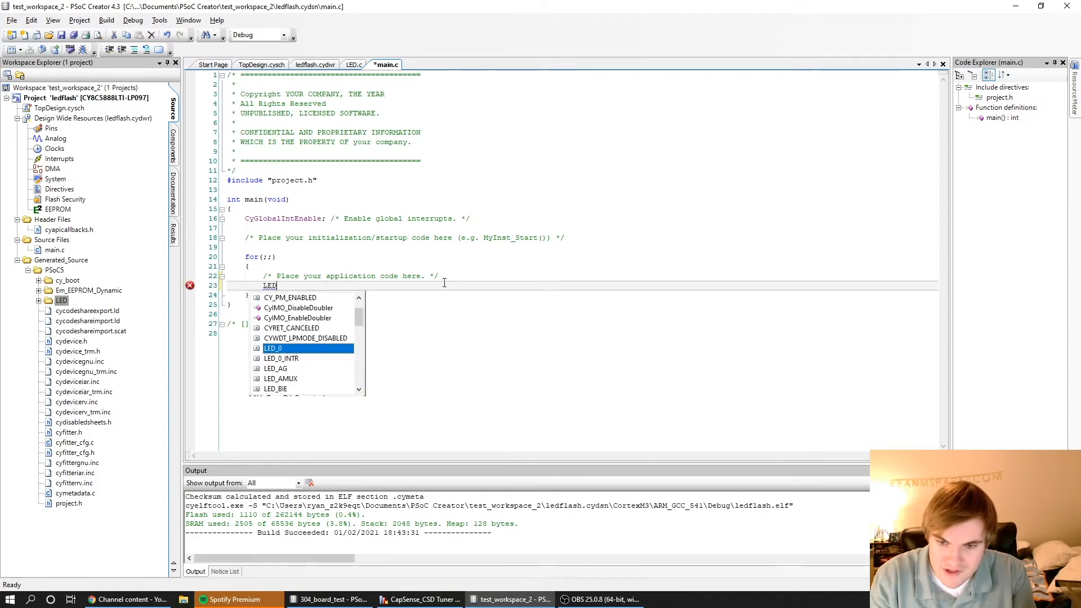
{"action": "type", "text": "_Write"}
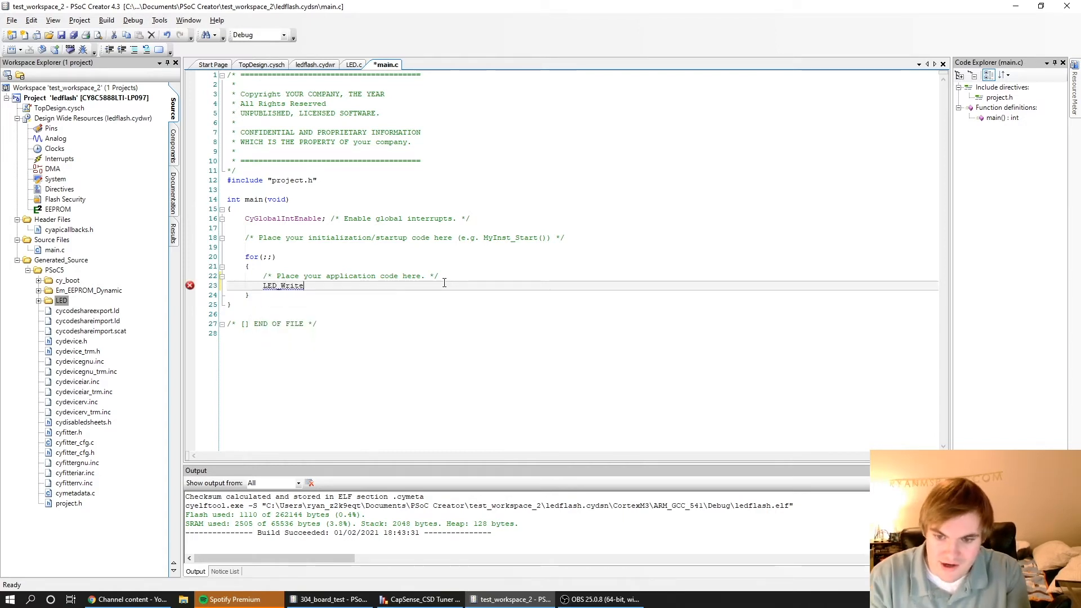
{"action": "type", "text": "(1);"}
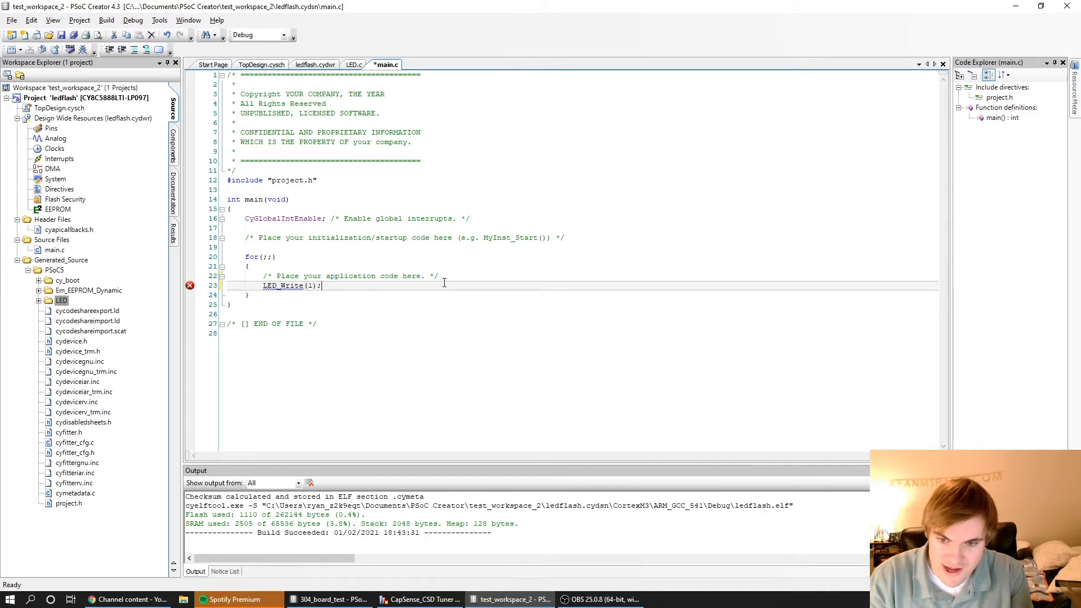
{"action": "type", "text": "CyDelay(1000);"}
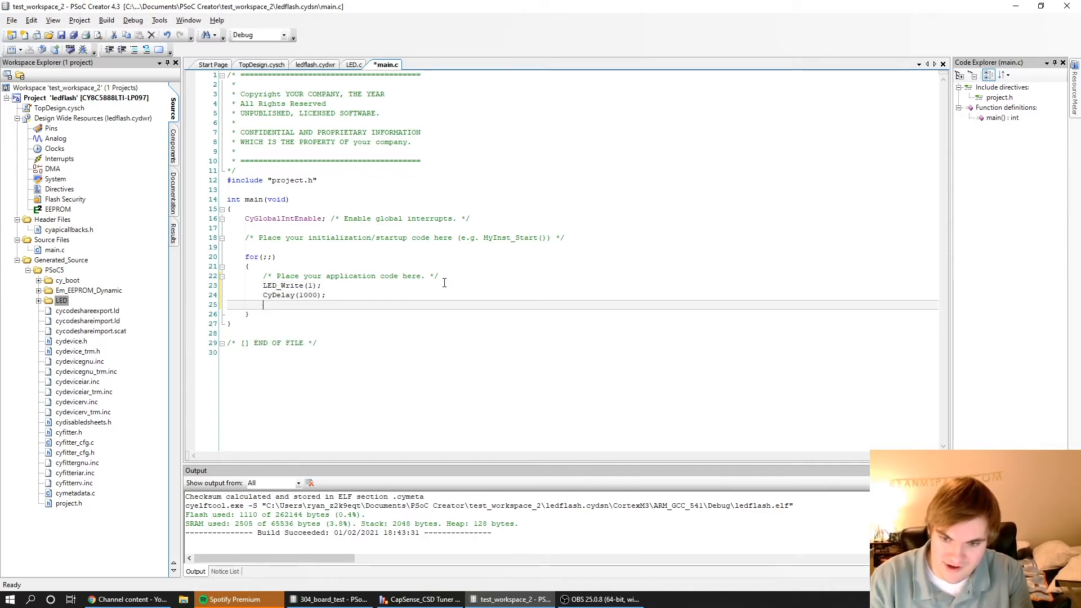
{"action": "type", "text": "LED_Write(0);"}
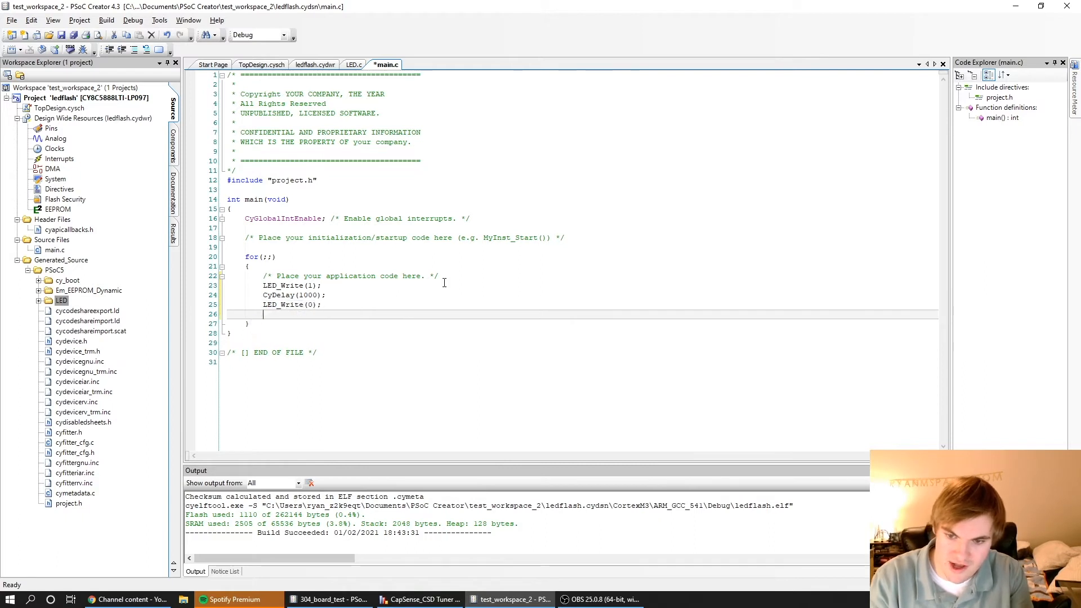
{"action": "type", "text": "CyDelay(1000);"}
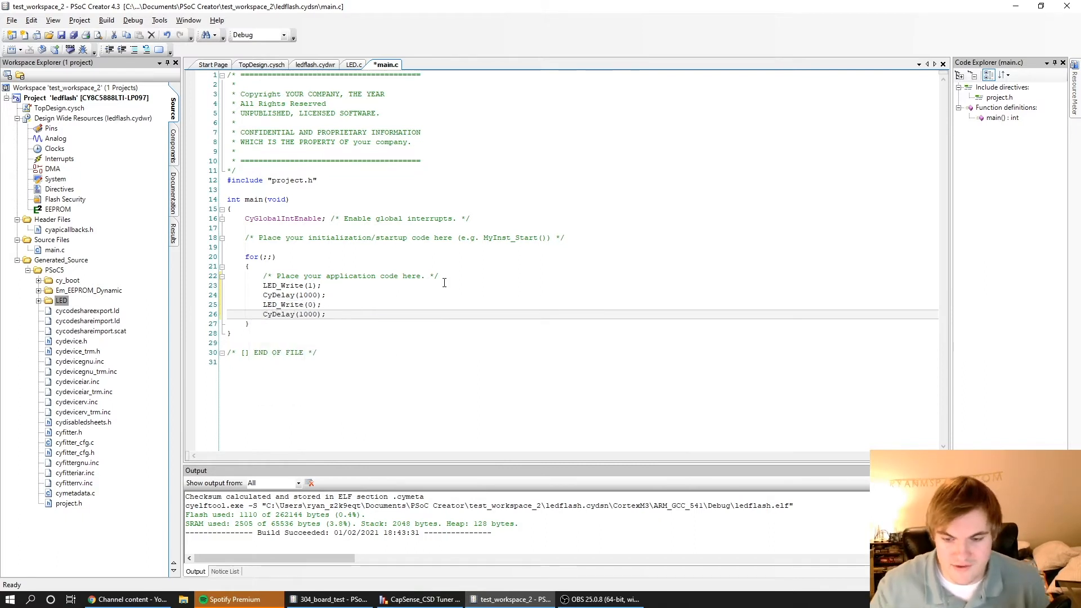
{"action": "mouse_move", "coordinate": [305, 224]}
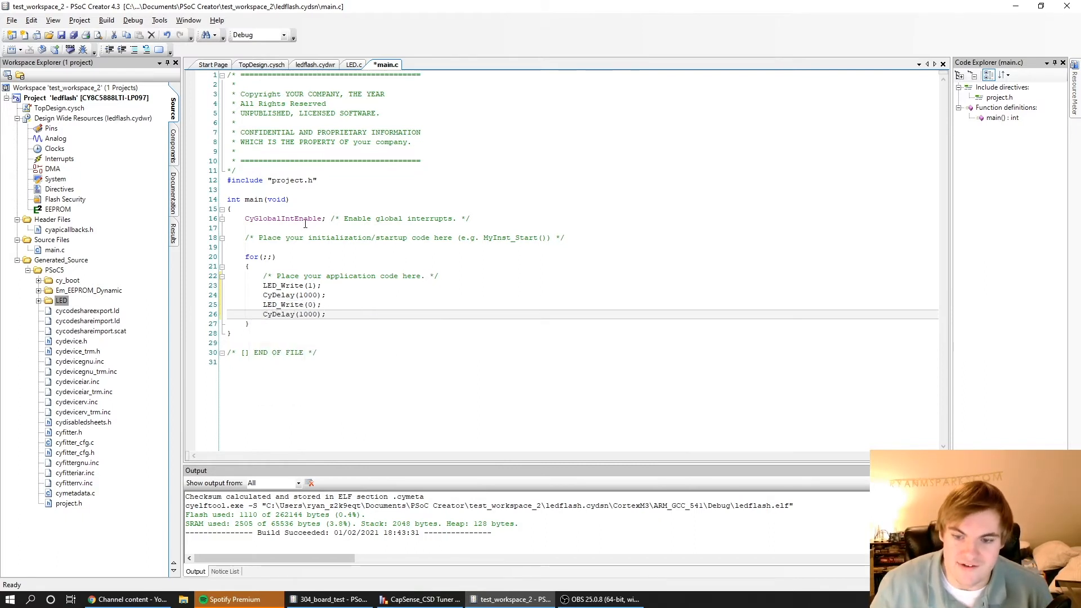
{"action": "mouse_move", "coordinate": [69, 49]}
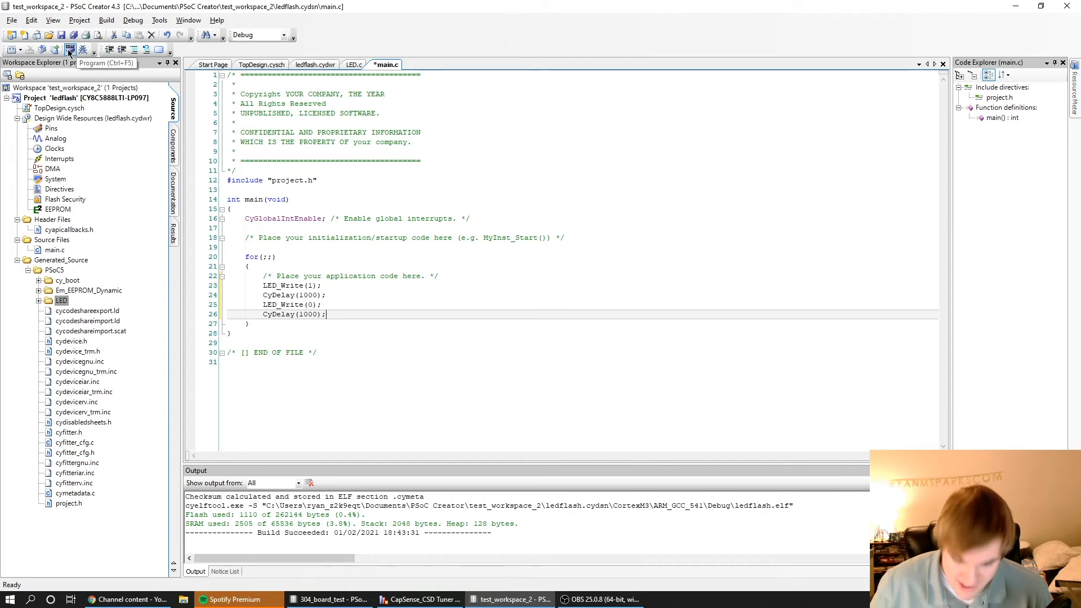
{"action": "mouse_move", "coordinate": [61, 76]}
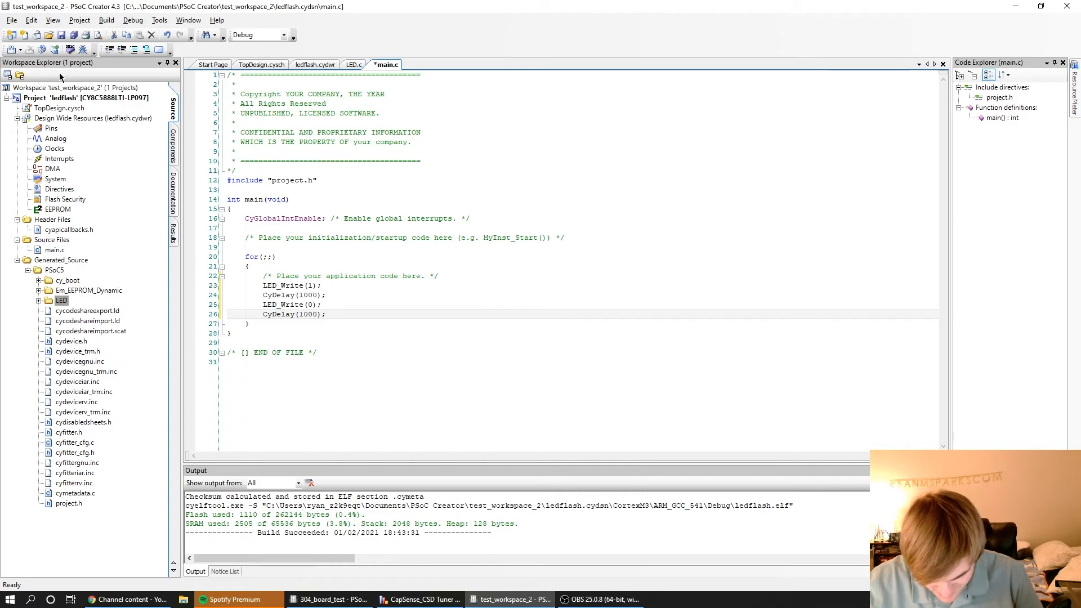
Step: Flash the blink program onto the PSoC 5LP device with Program (Ctrl+F5)
{"action": "left_click", "coordinate": [69, 49]}
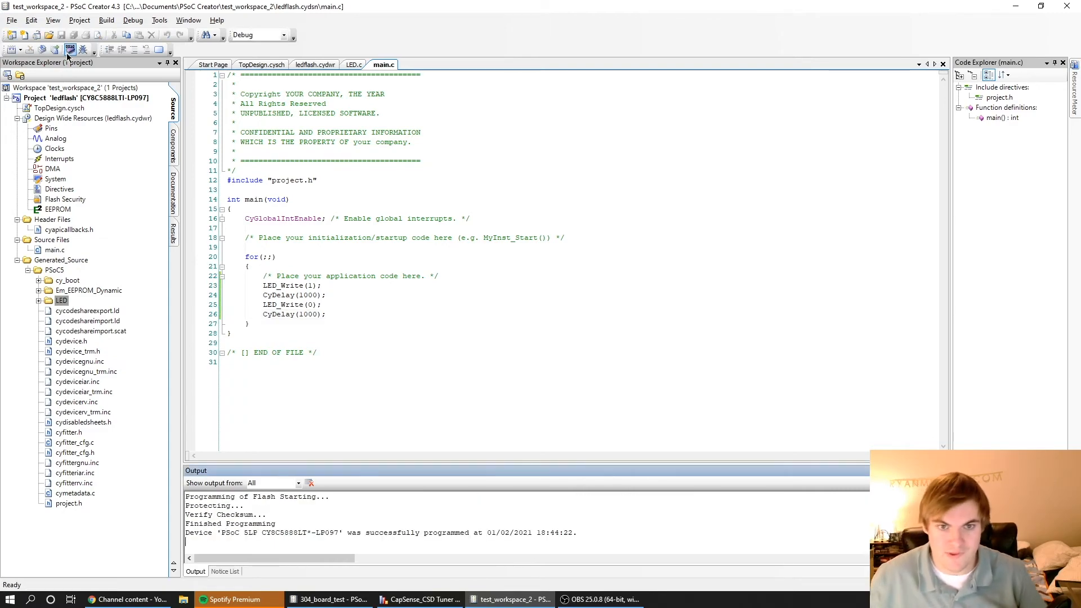